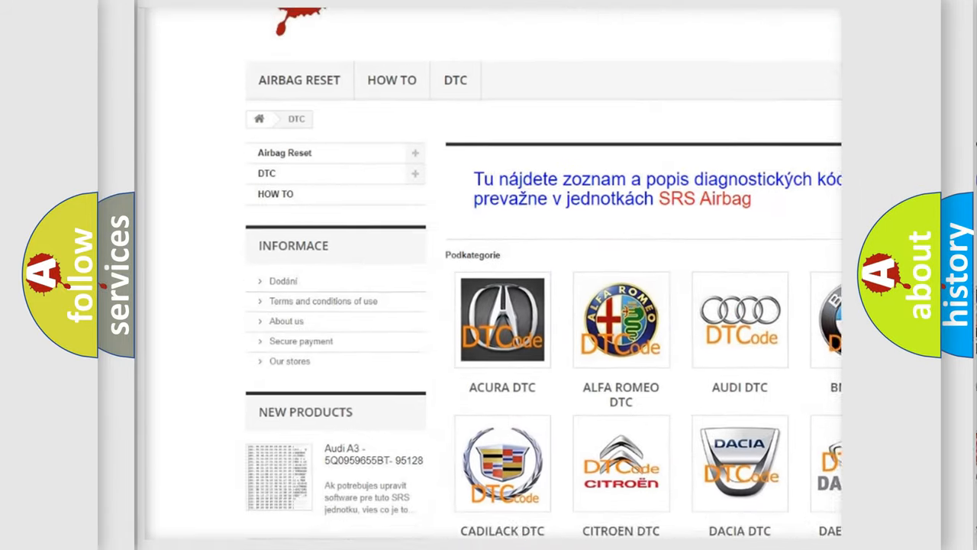
pyautogui.scroll(-3)
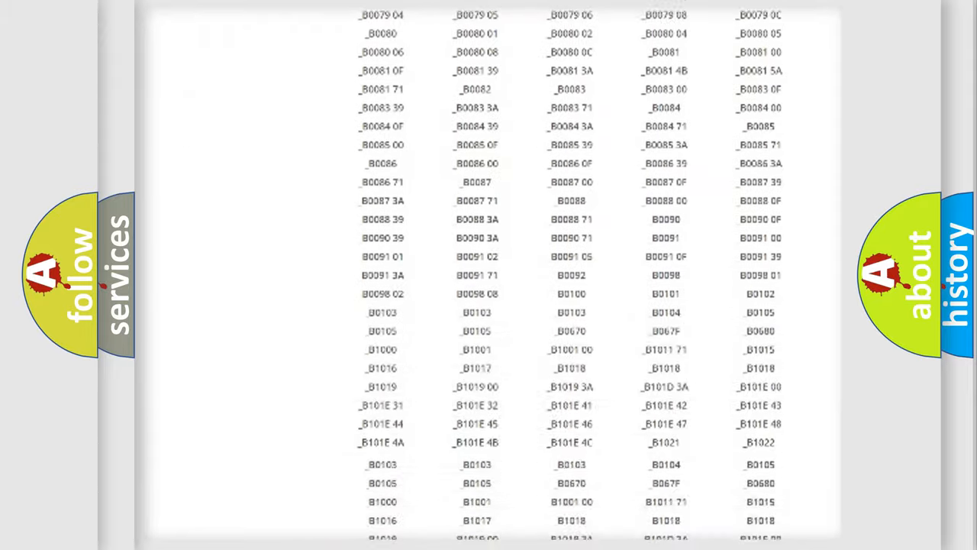
pyautogui.scroll(3)
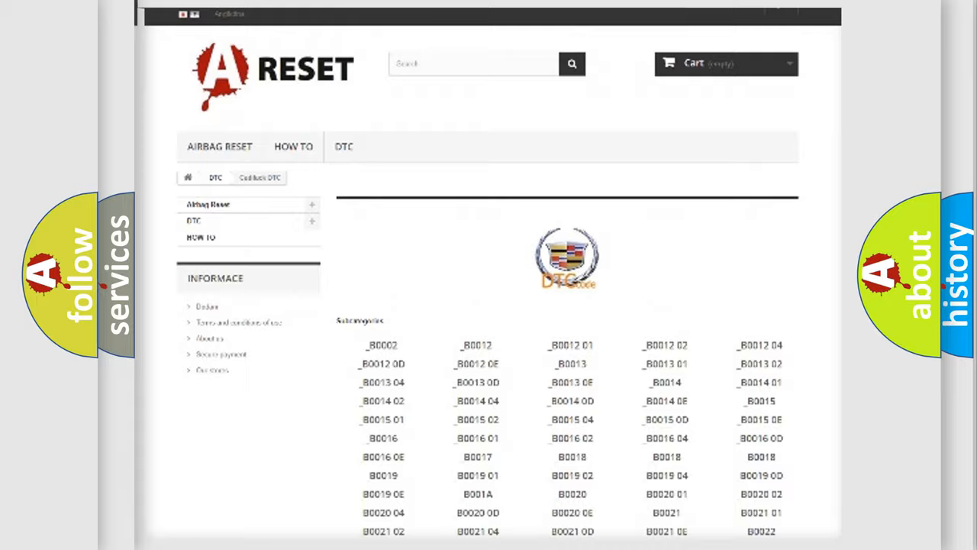